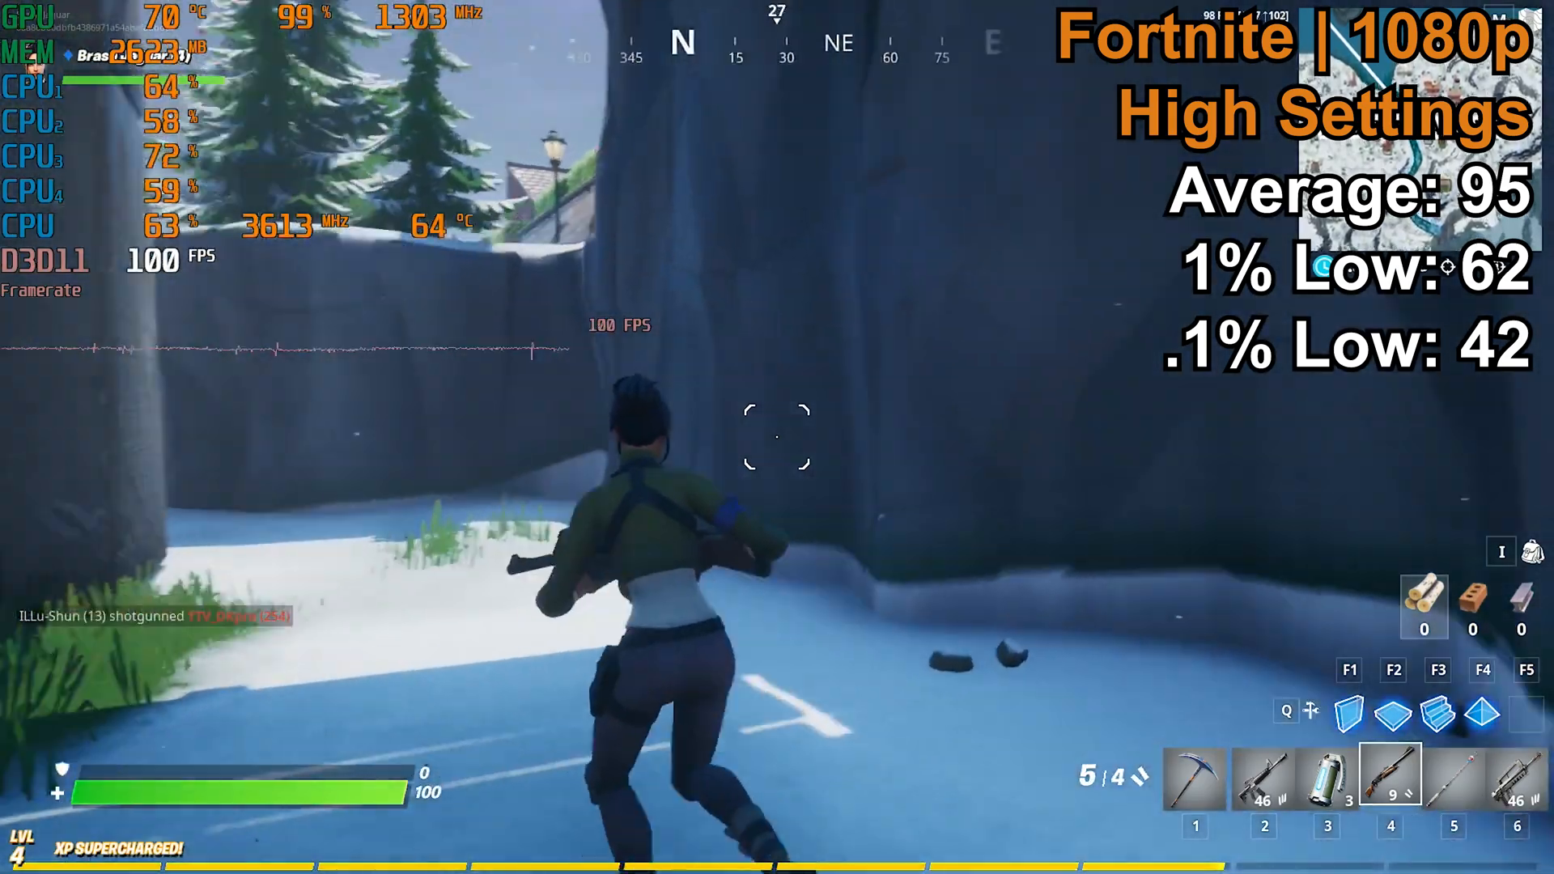
mouse_move(777, 437)
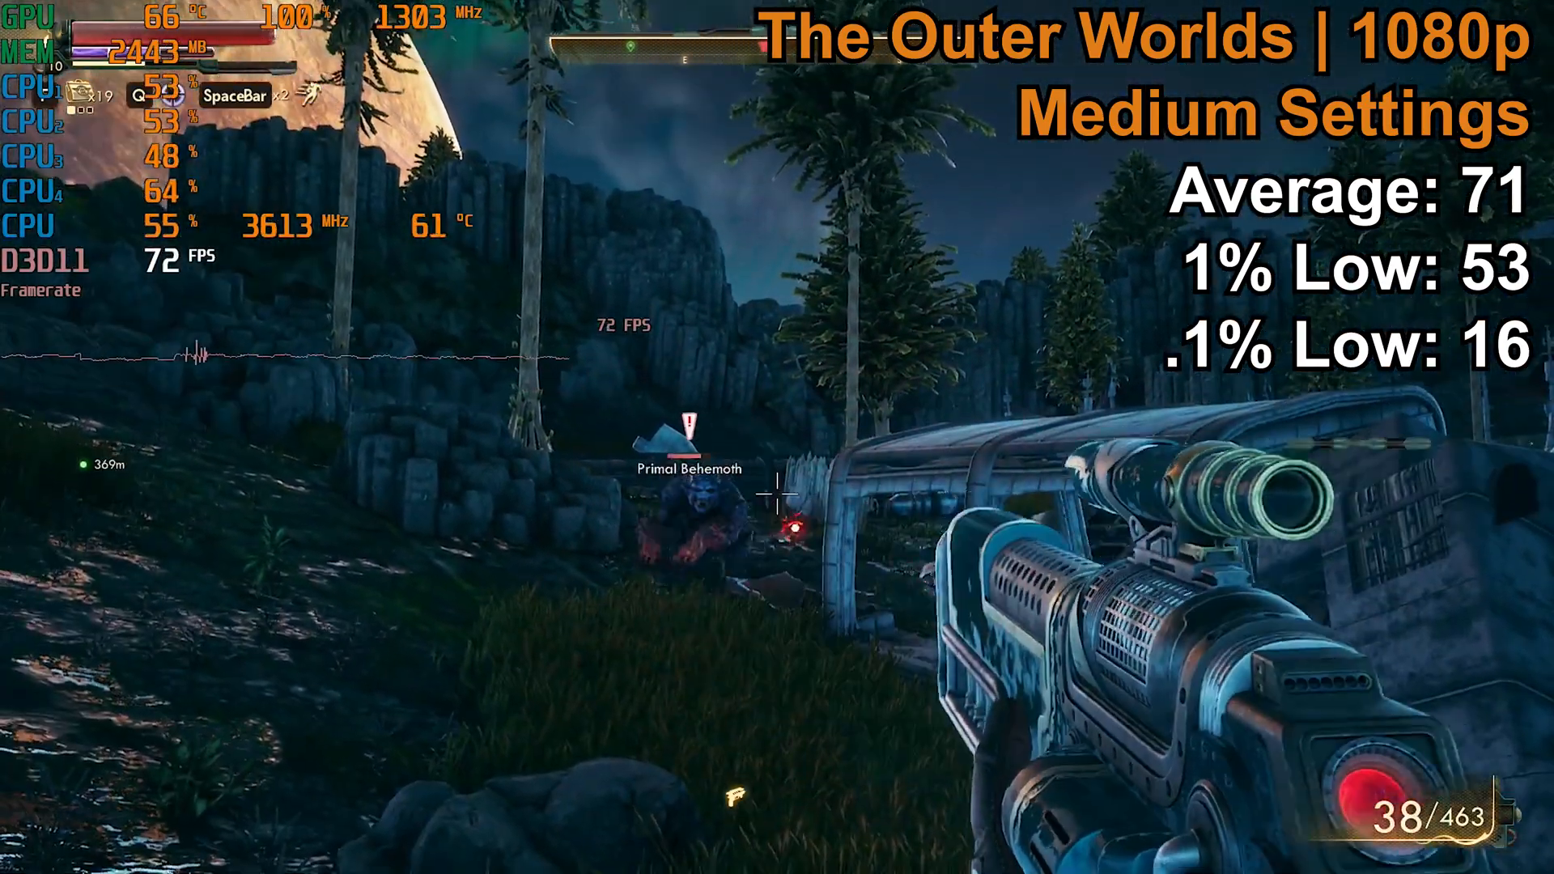
left_click(775, 495)
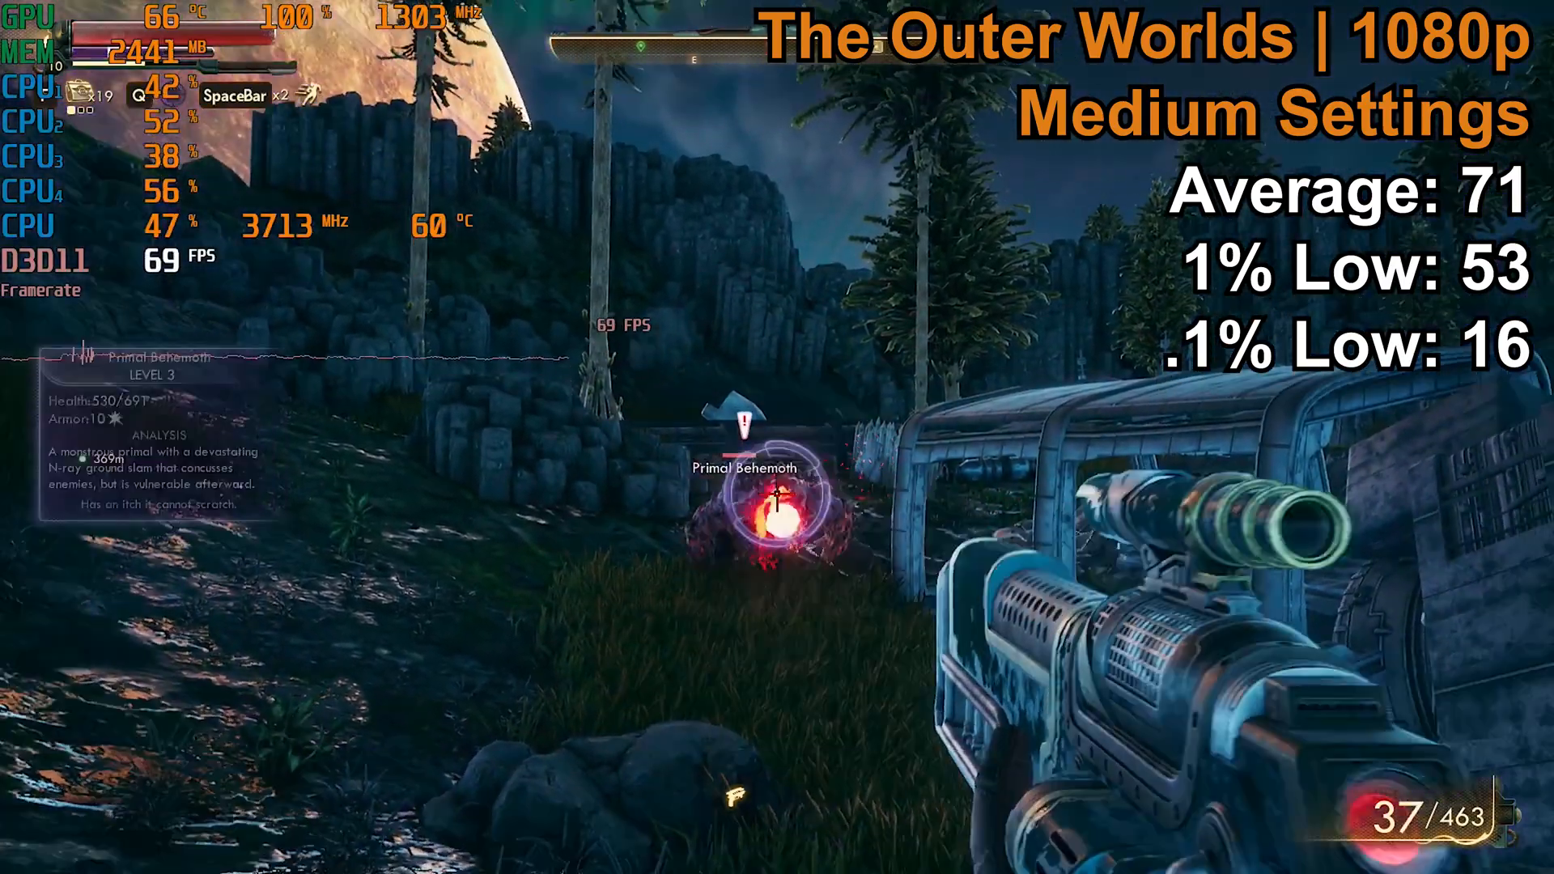